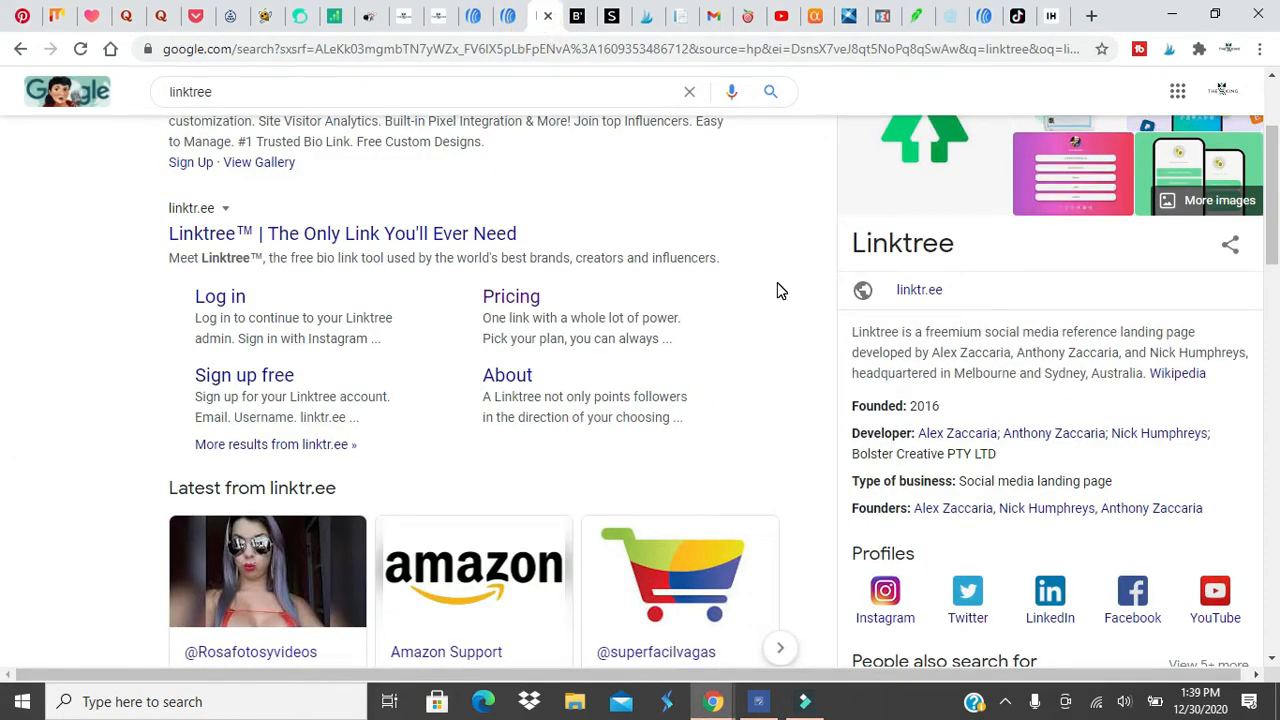
# - Select the Linktree description paragraph in Google's knowledge panel
pyautogui.moveTo(852, 332); pyautogui.dragTo(1100, 352)
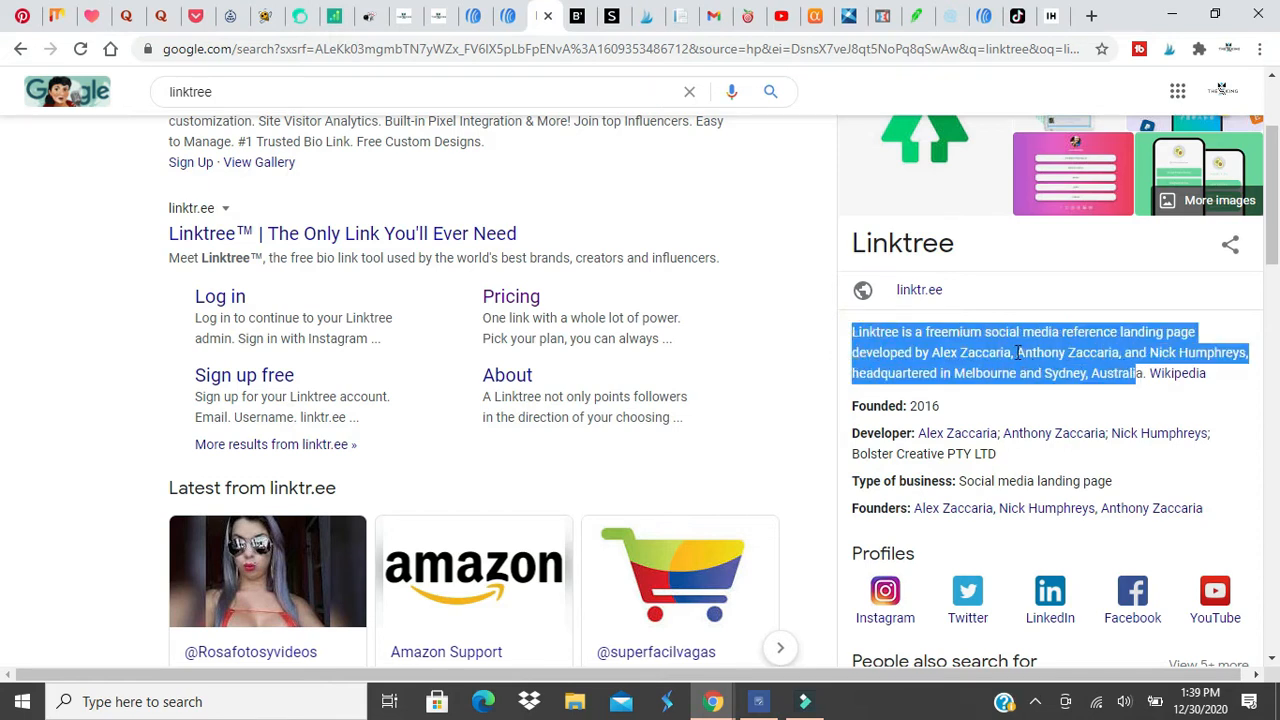
pyautogui.moveTo(476, 16)
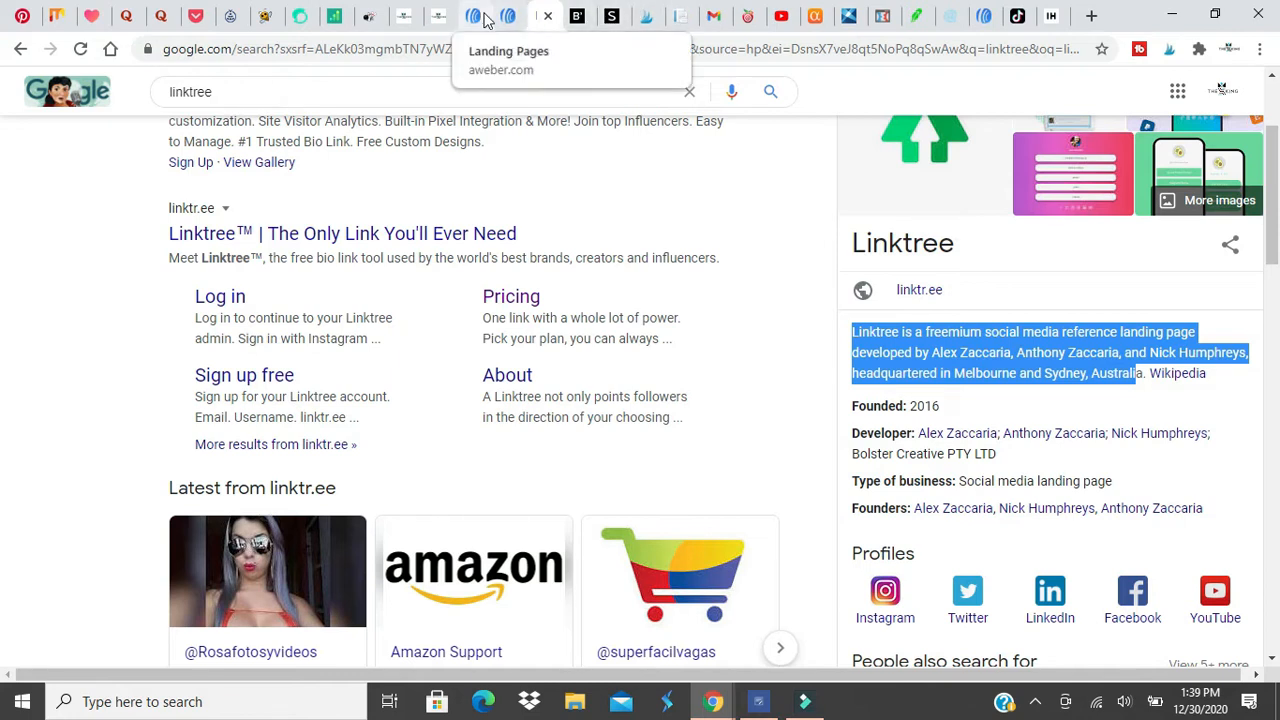
# - Review the 'Link tree 1st test' link buttons, then view the TikTok profile bio showing its short link
pyautogui.click(472, 16)
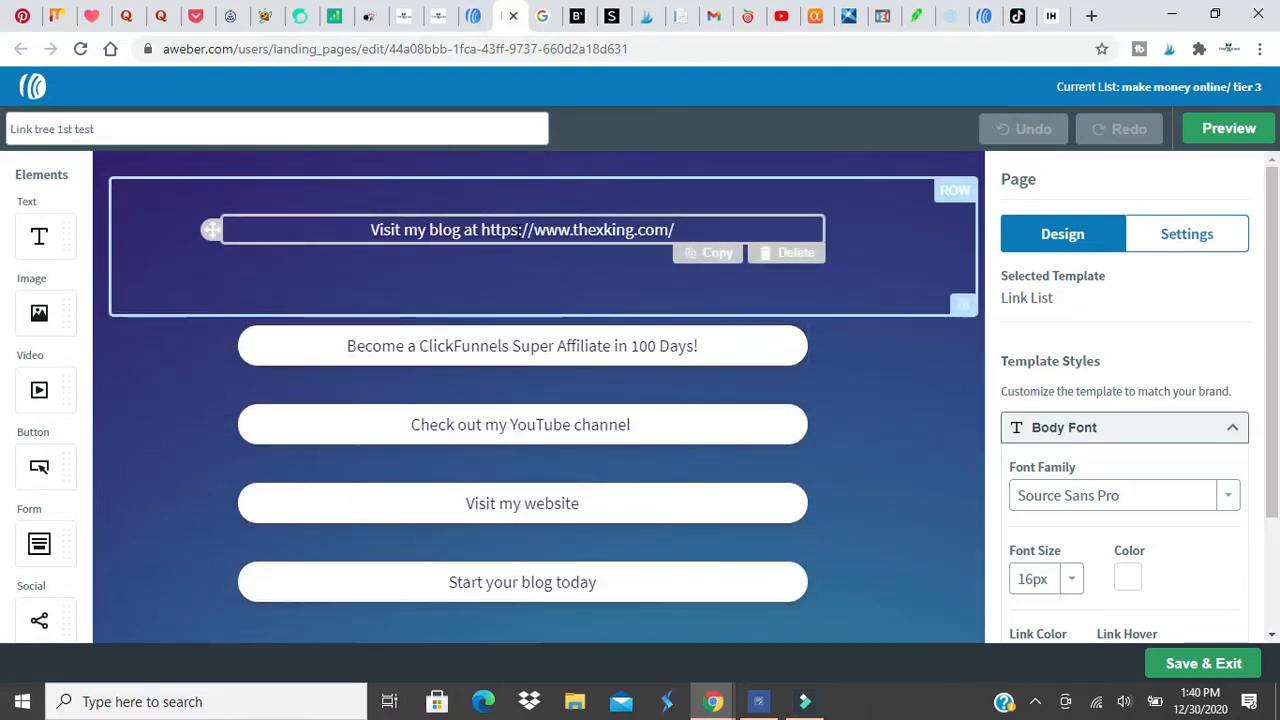
pyautogui.scroll(-3)
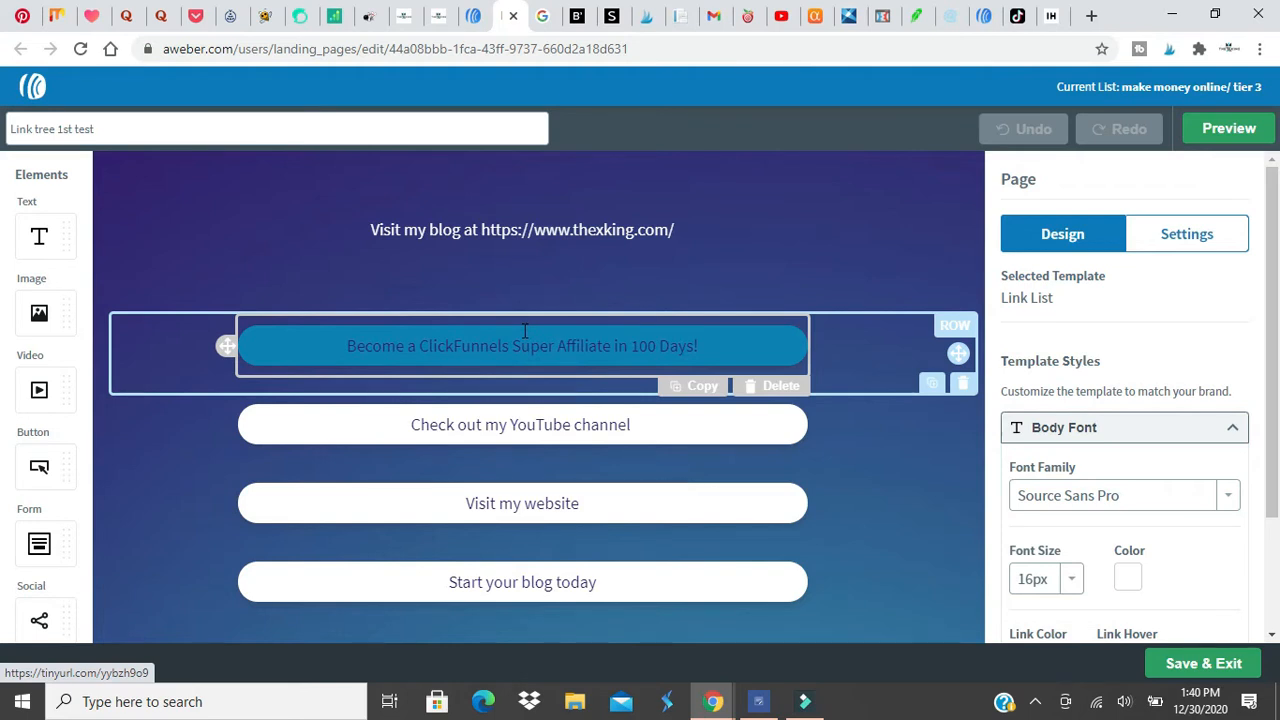
pyautogui.click(1052, 16)
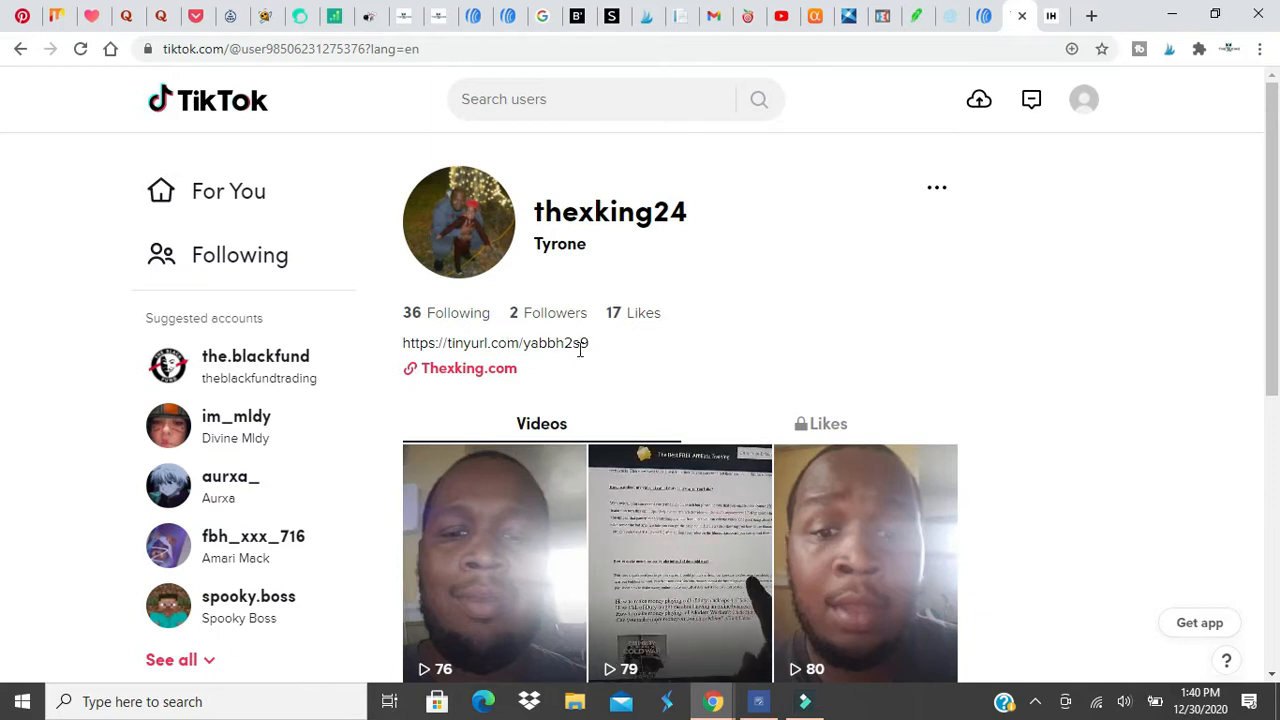
# - Back in the editor, show the 'Subscribe to my newsletter' form's Design settings with Name and Email fields
pyautogui.click(1052, 16)
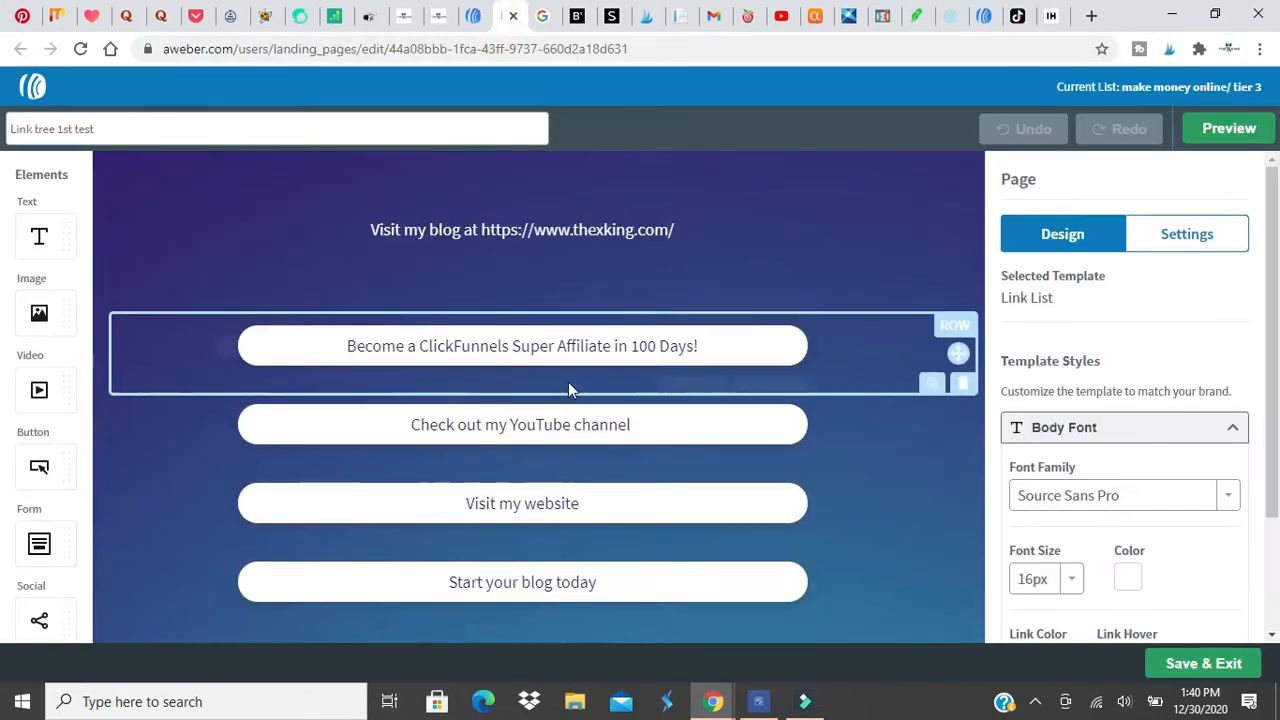
pyautogui.scroll(-3)
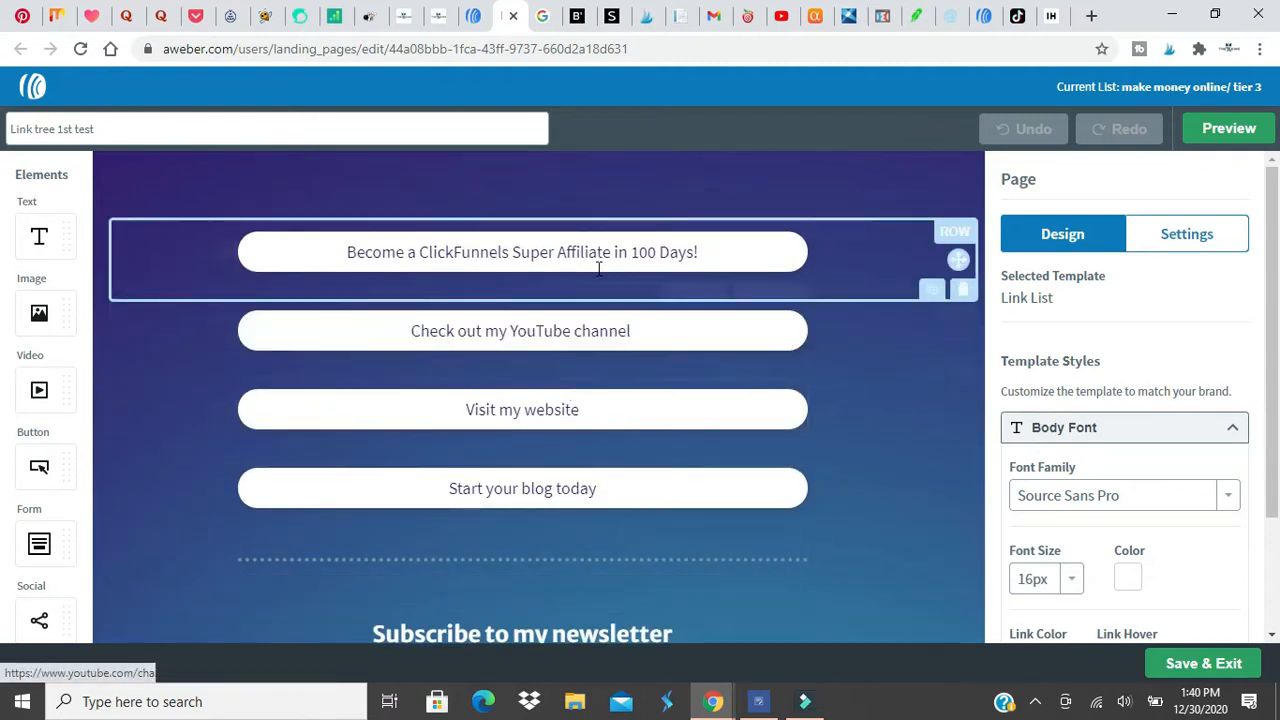
pyautogui.click(522, 252)
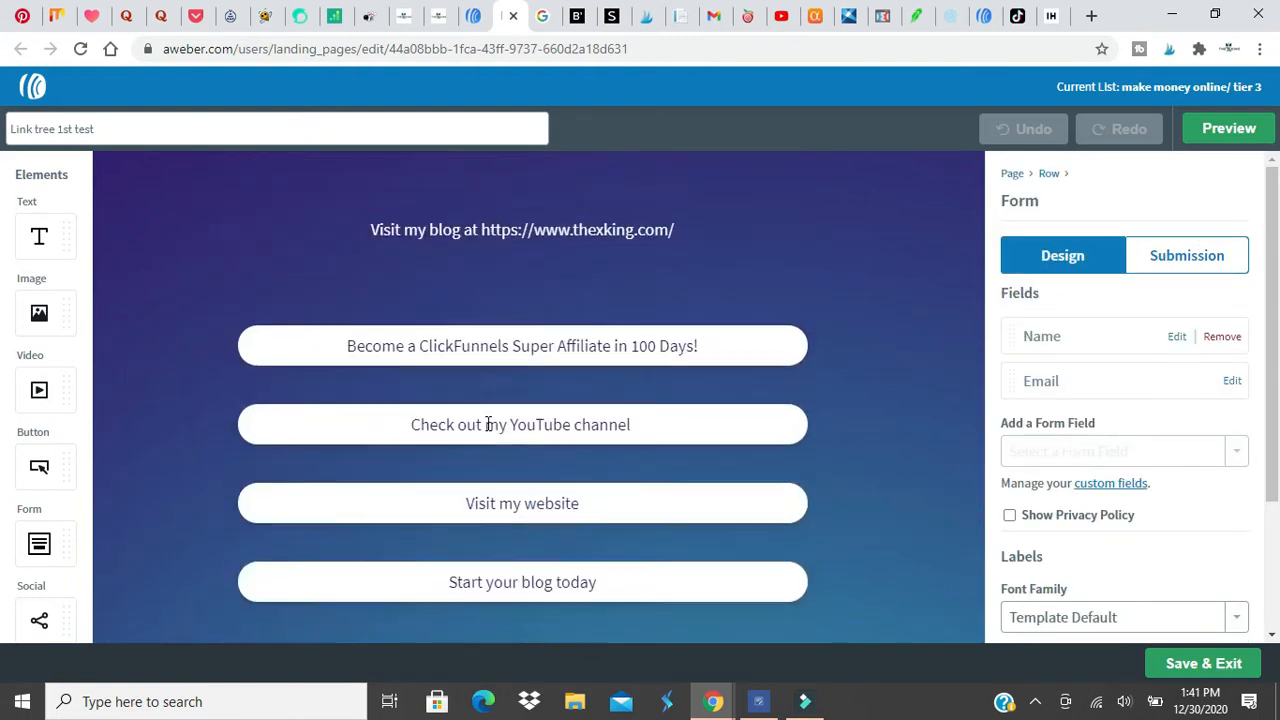
pyautogui.click(520, 344)
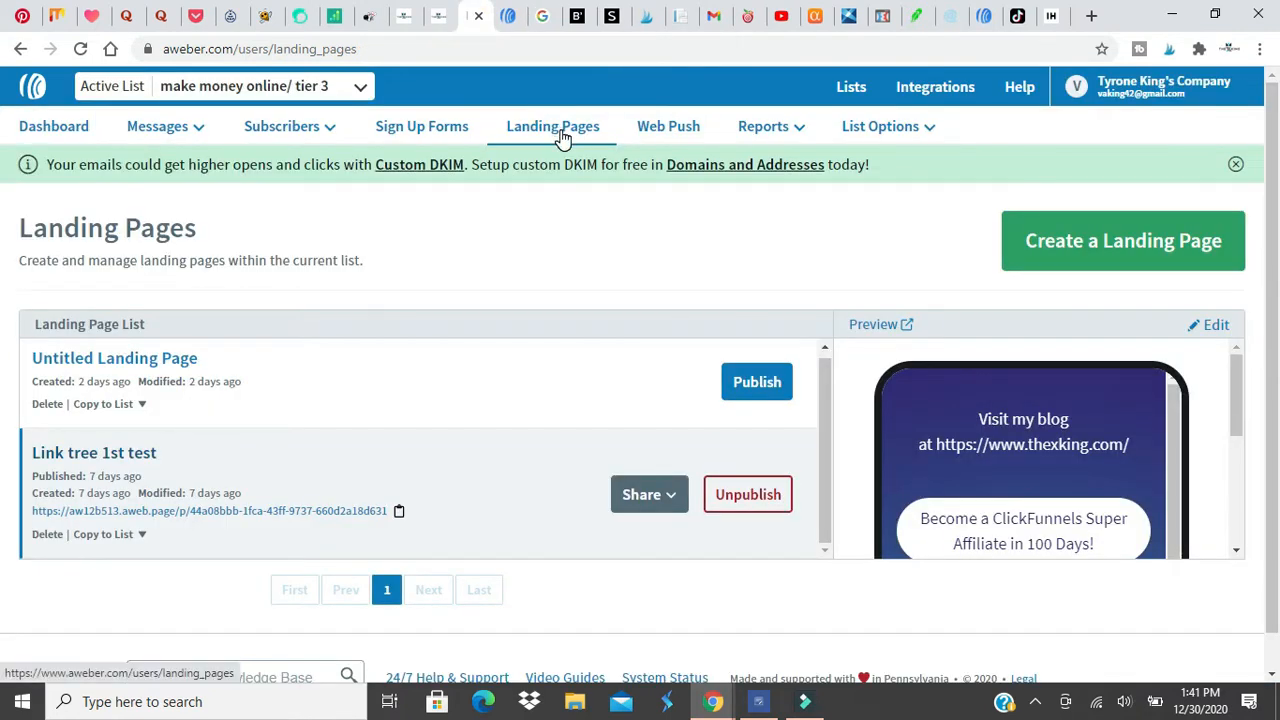
pyautogui.moveTo(1064, 252)
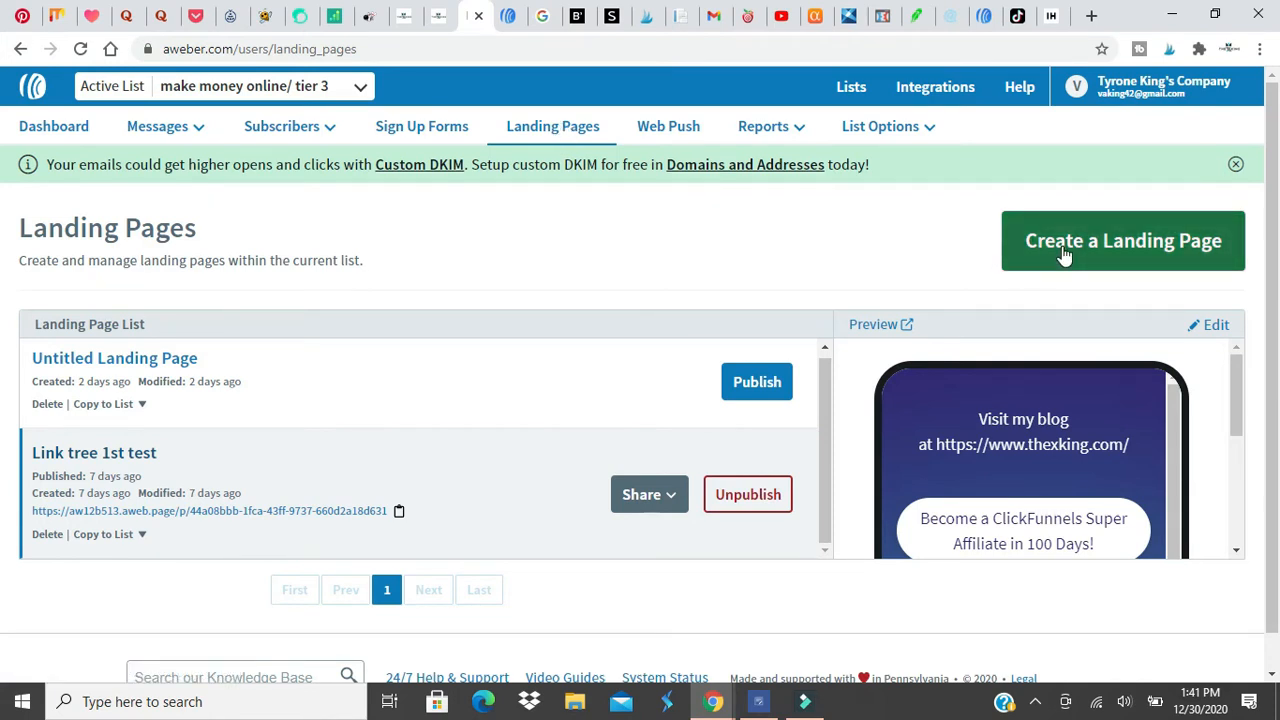
pyautogui.moveTo(1010, 18)
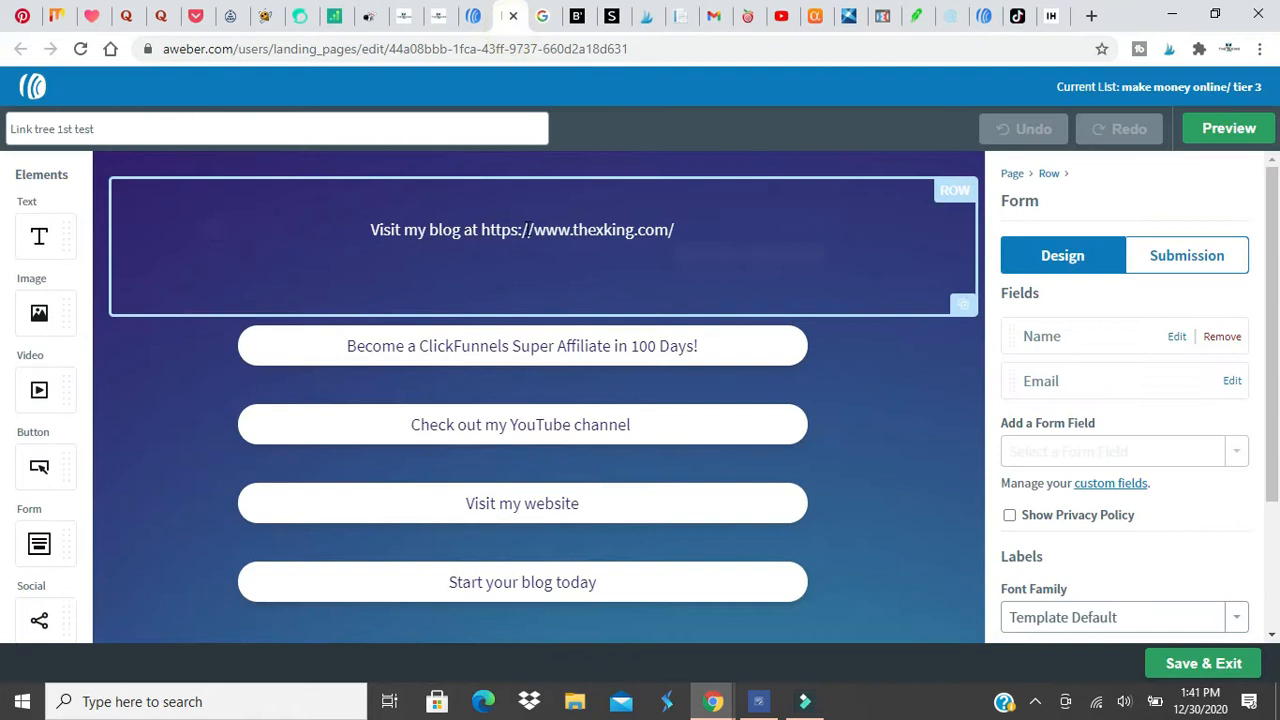
# - Return to the Landing Pages list showing the published 'Link tree 1st test' page
pyautogui.click(522, 344)
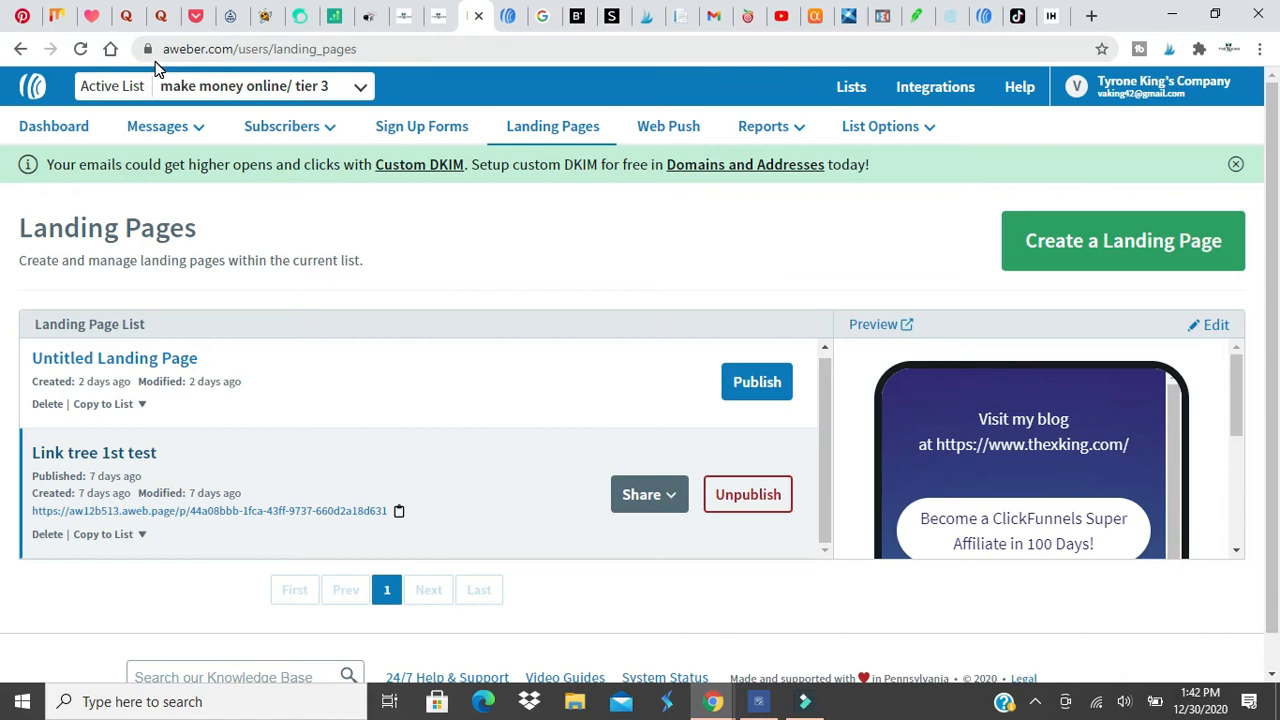
pyautogui.moveTo(552, 126)
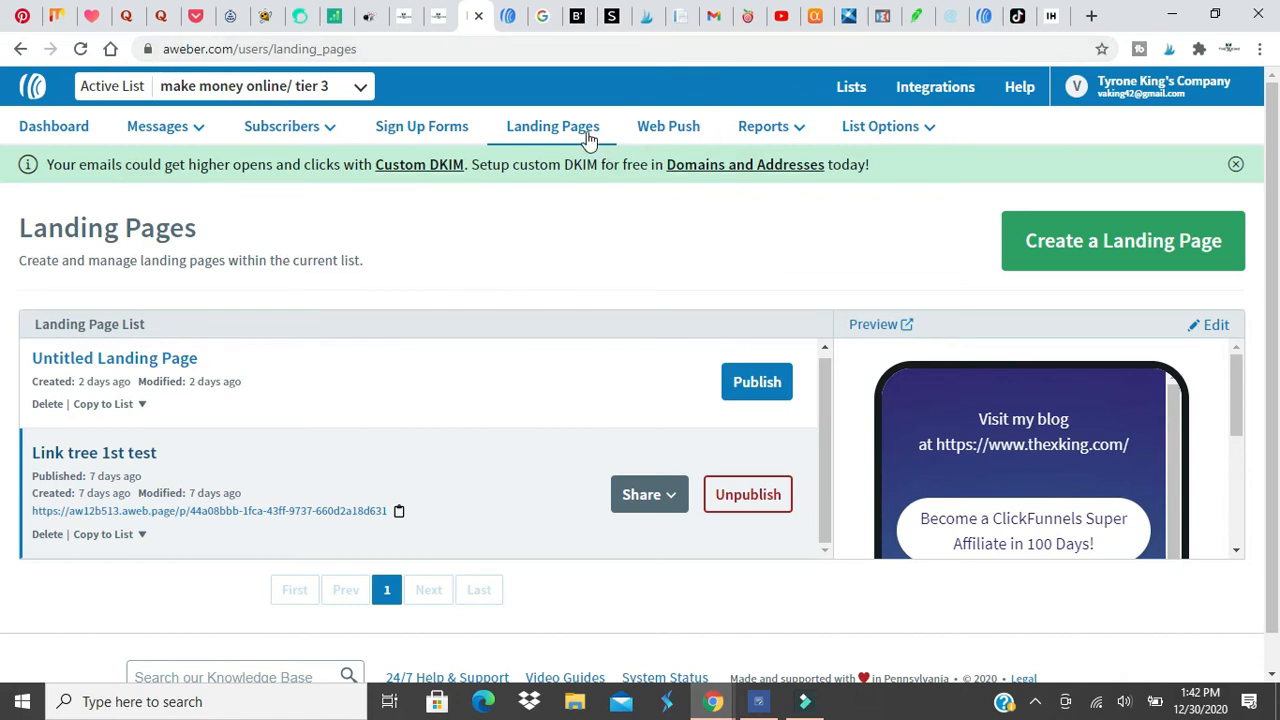
pyautogui.click(552, 126)
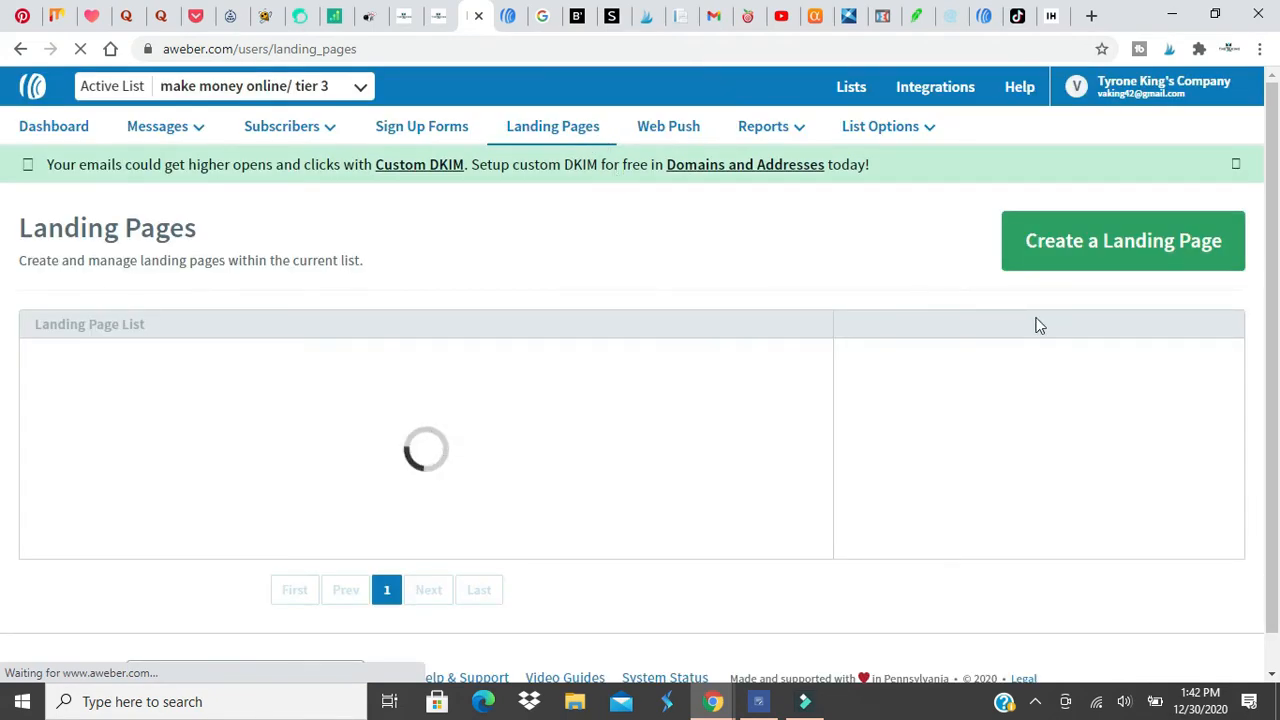
# - Start a new landing page and scroll the Choose a Template gallery to the Link List card
pyautogui.click(1122, 240)
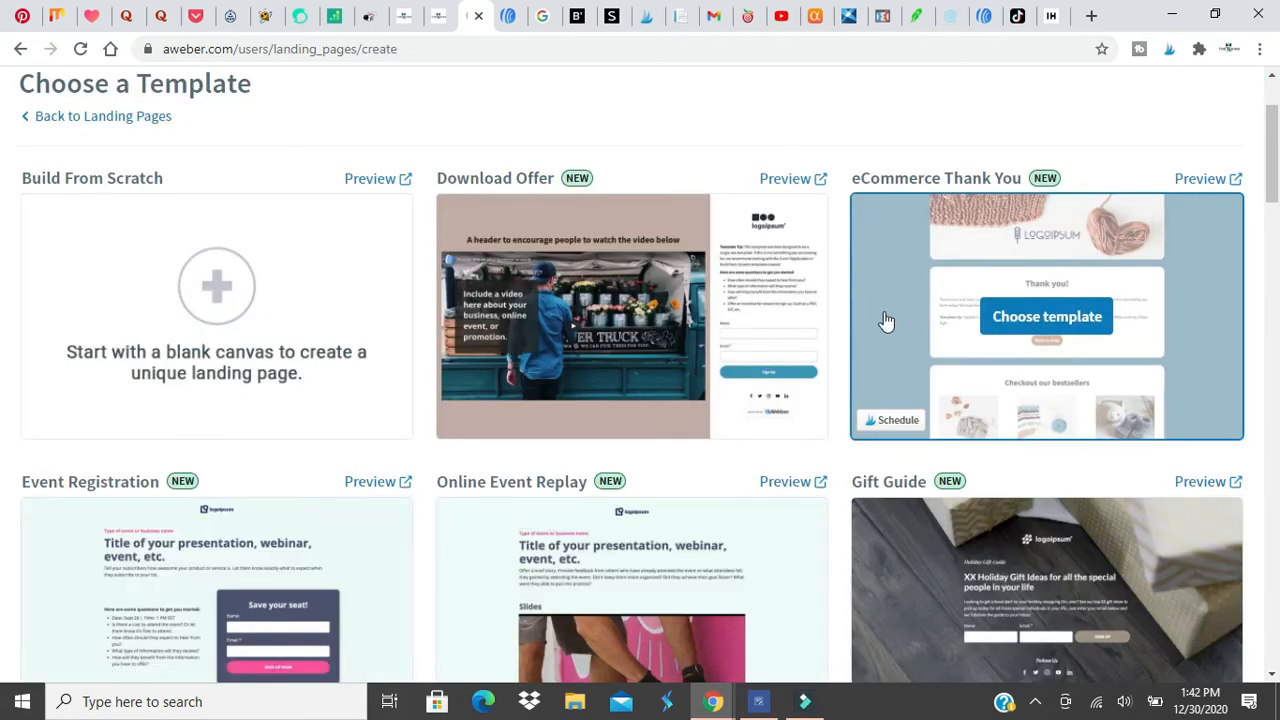
pyautogui.scroll(-3)
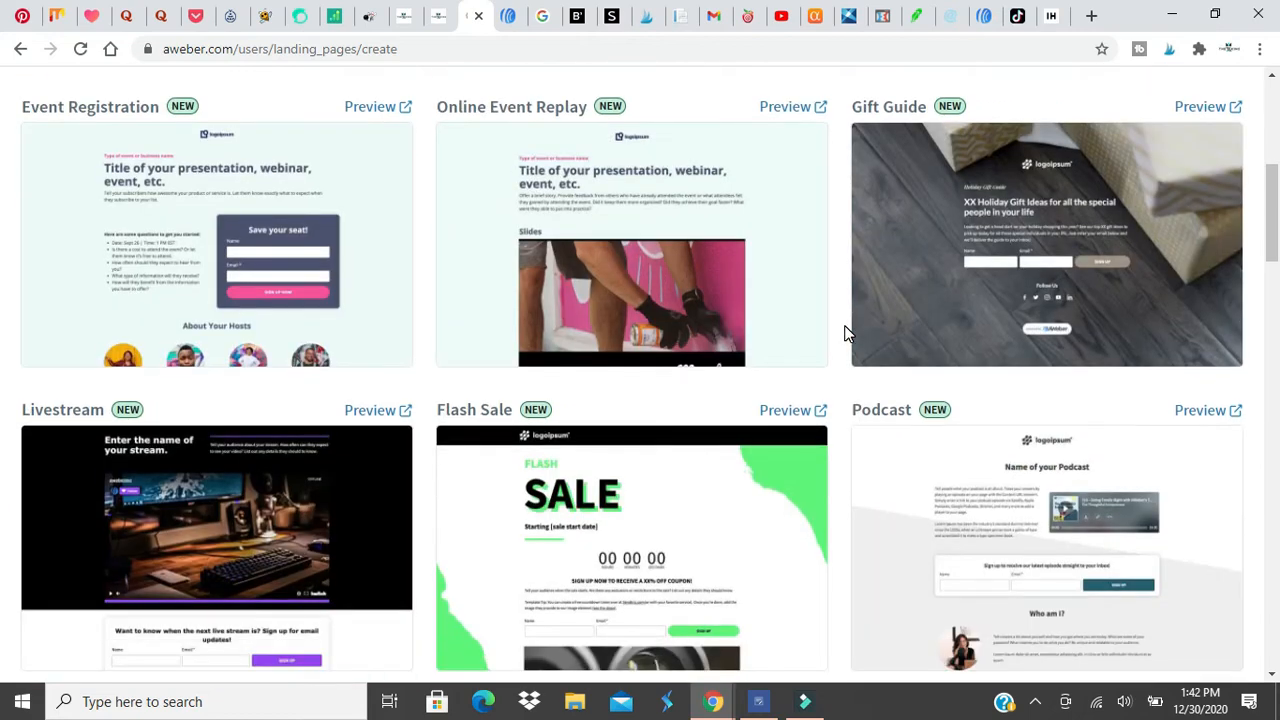
pyautogui.scroll(-3)
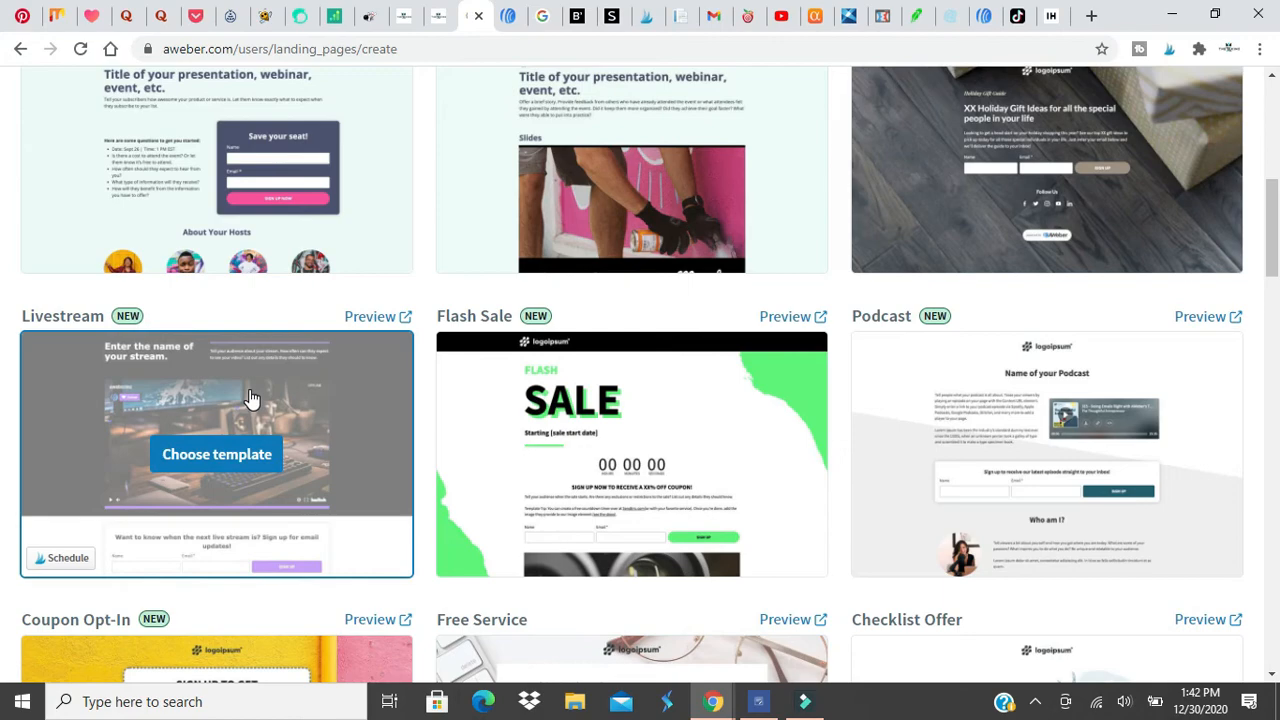
pyautogui.scroll(-3)
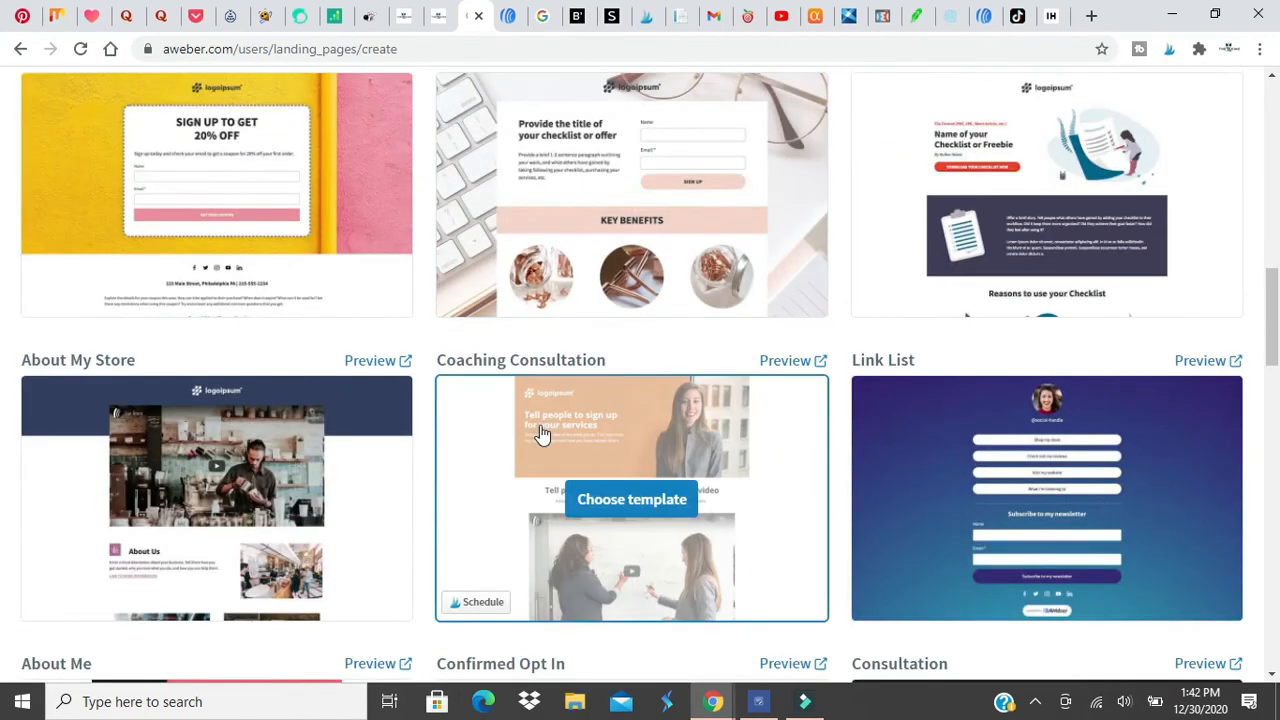
pyautogui.scroll(-3)
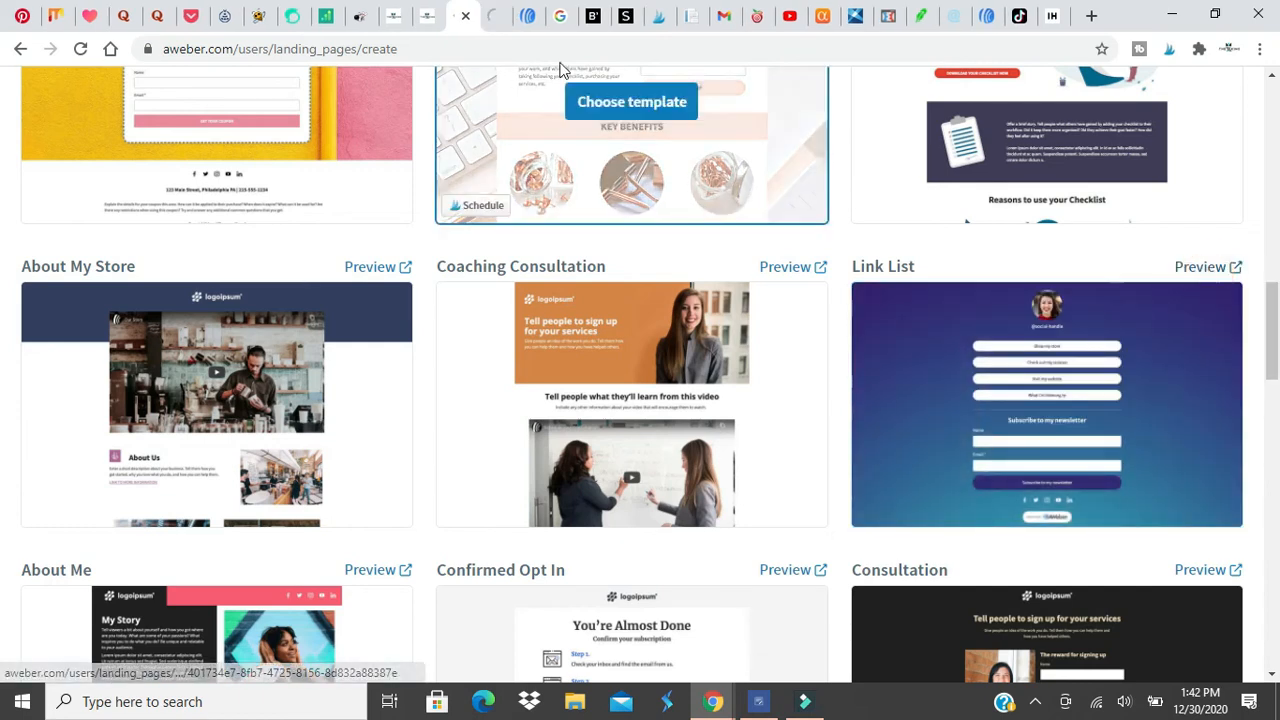
# - Preview the Link List template's profile photo, stacked link buttons and newsletter signup form
pyautogui.click(1200, 266)
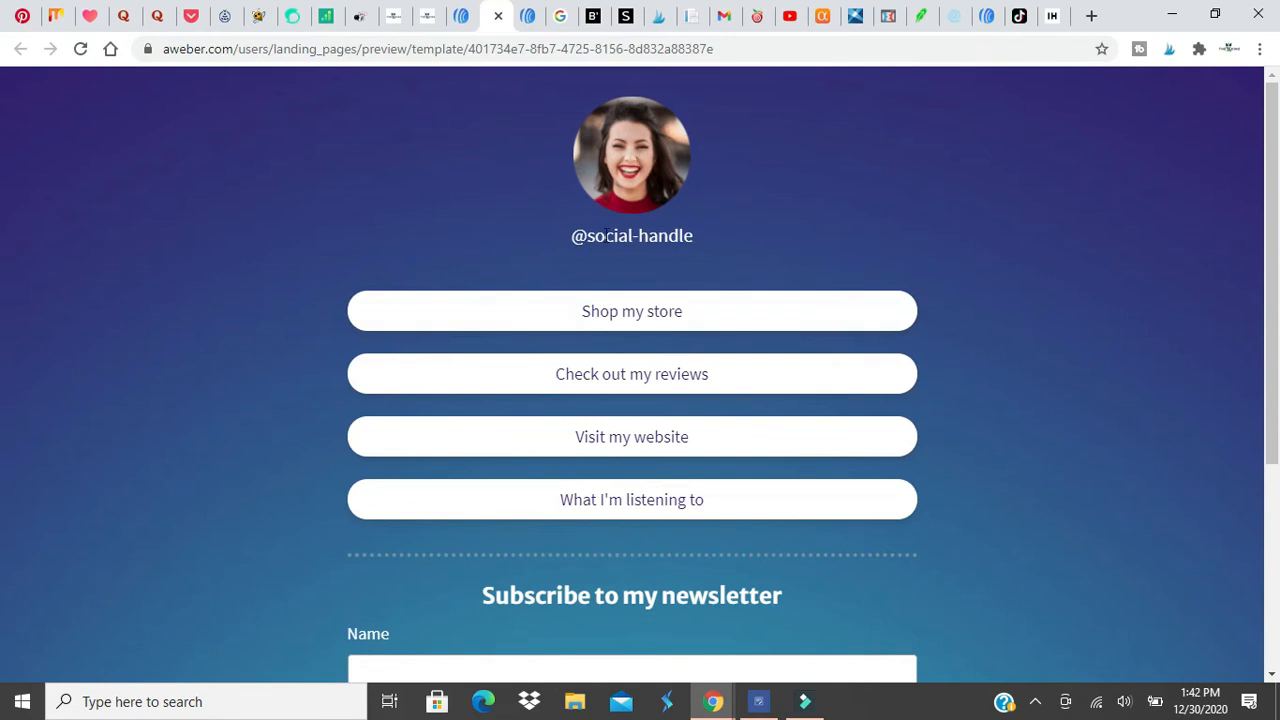
pyautogui.moveTo(632, 312)
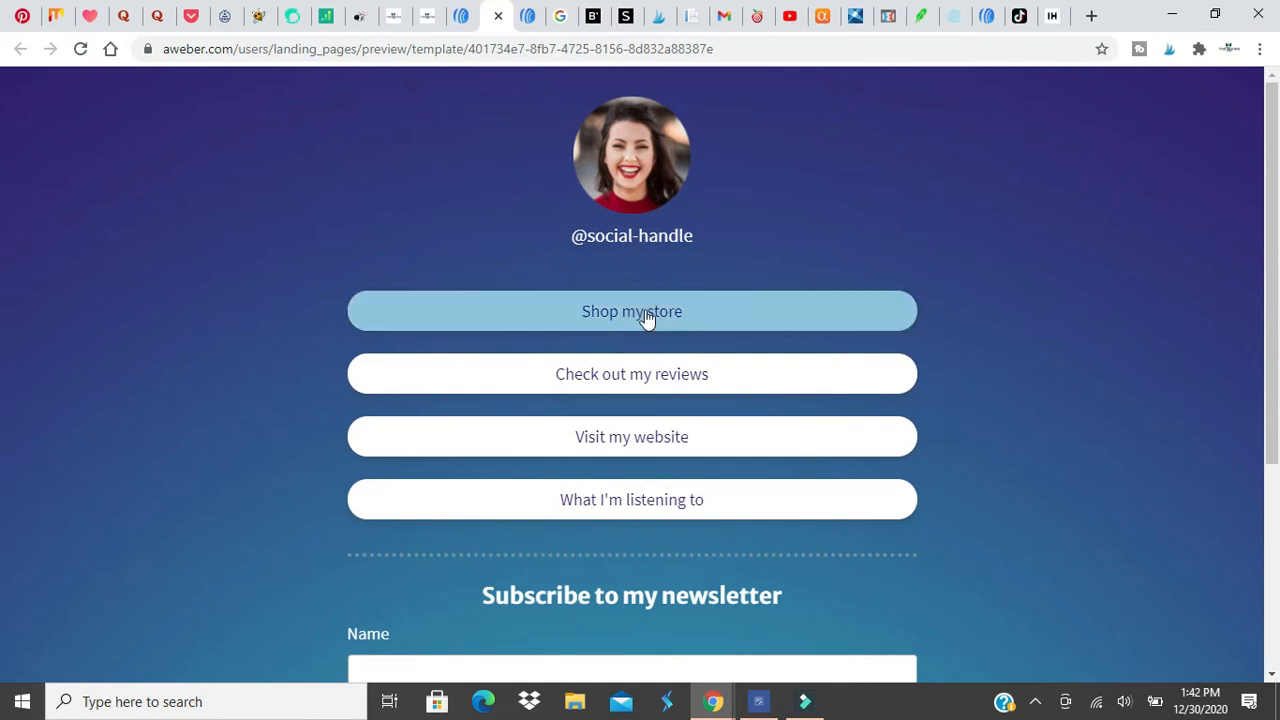
pyautogui.moveTo(632, 500)
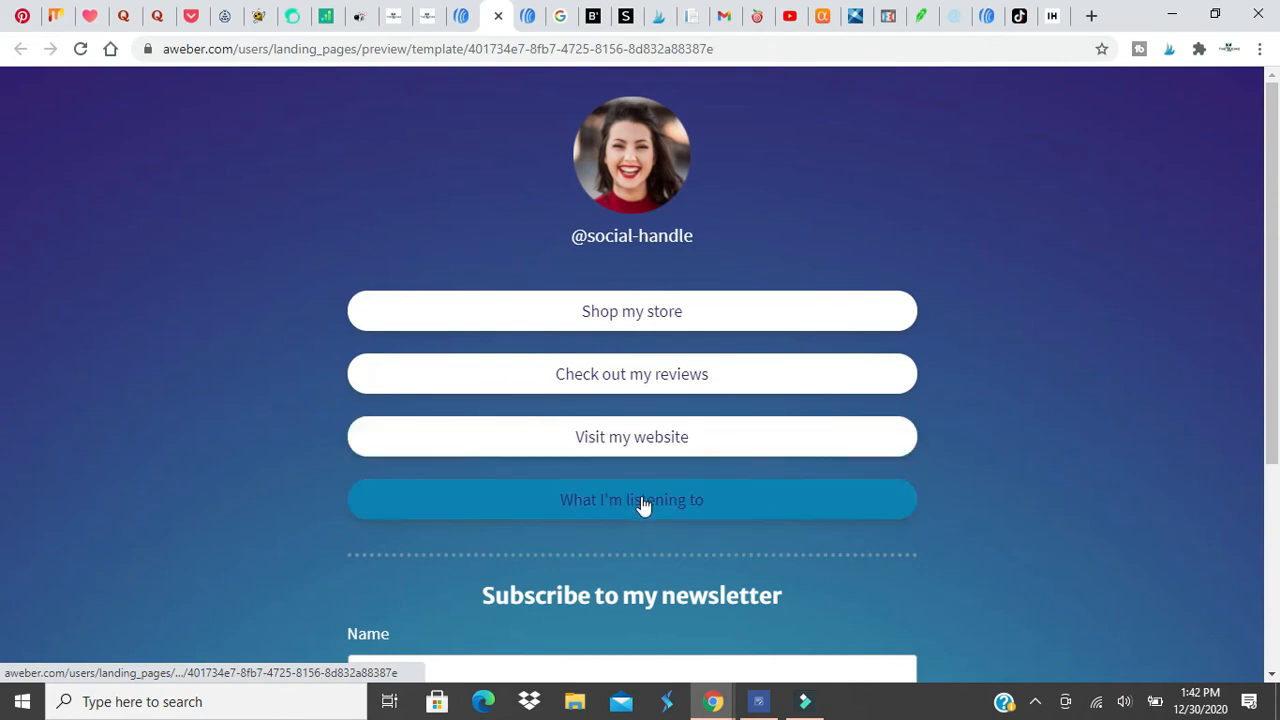
pyautogui.scroll(-3)
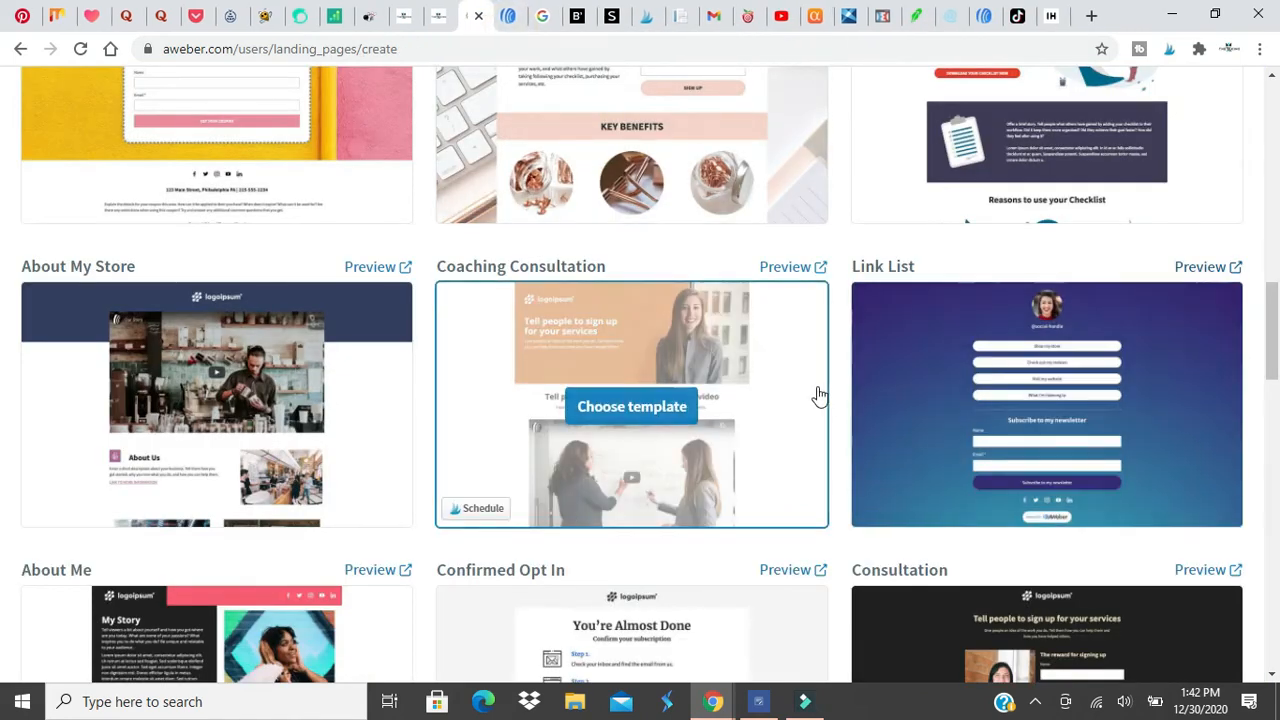
# - Browse the template gallery and choose the Link List template for a new landing page
pyautogui.scroll(-3)
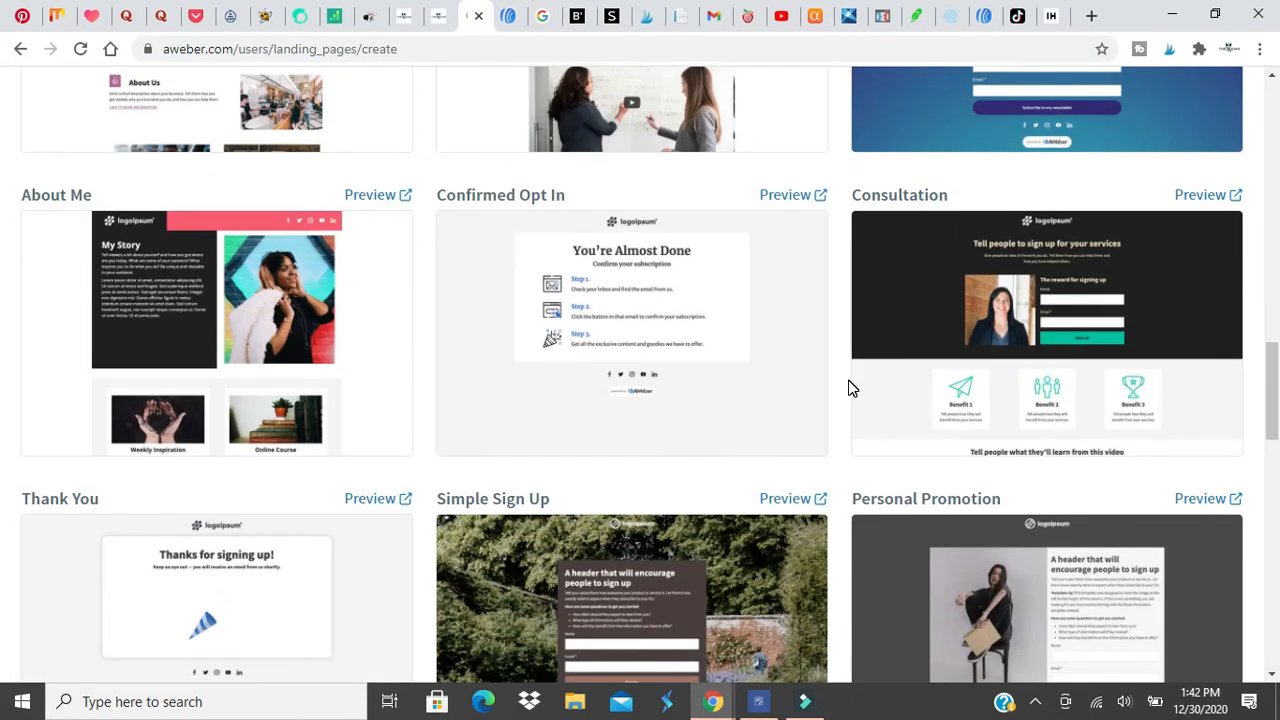
pyautogui.moveTo(1046, 310)
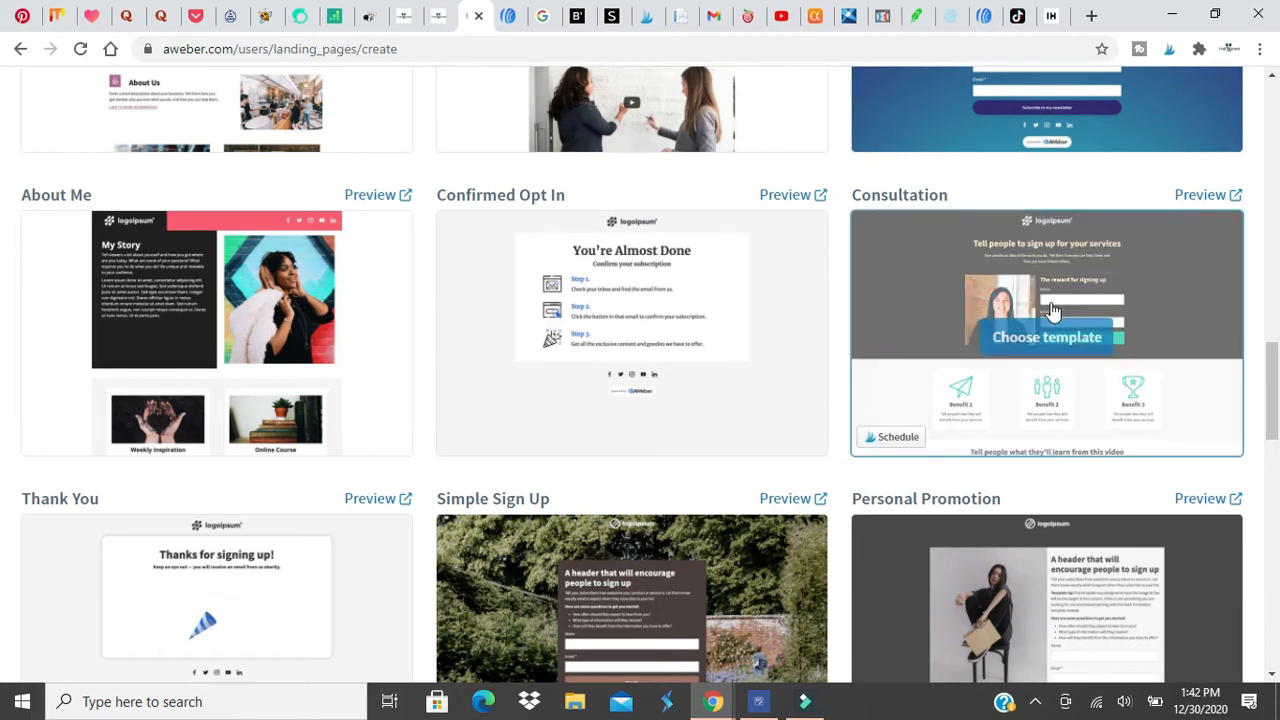
pyautogui.scroll(-3)
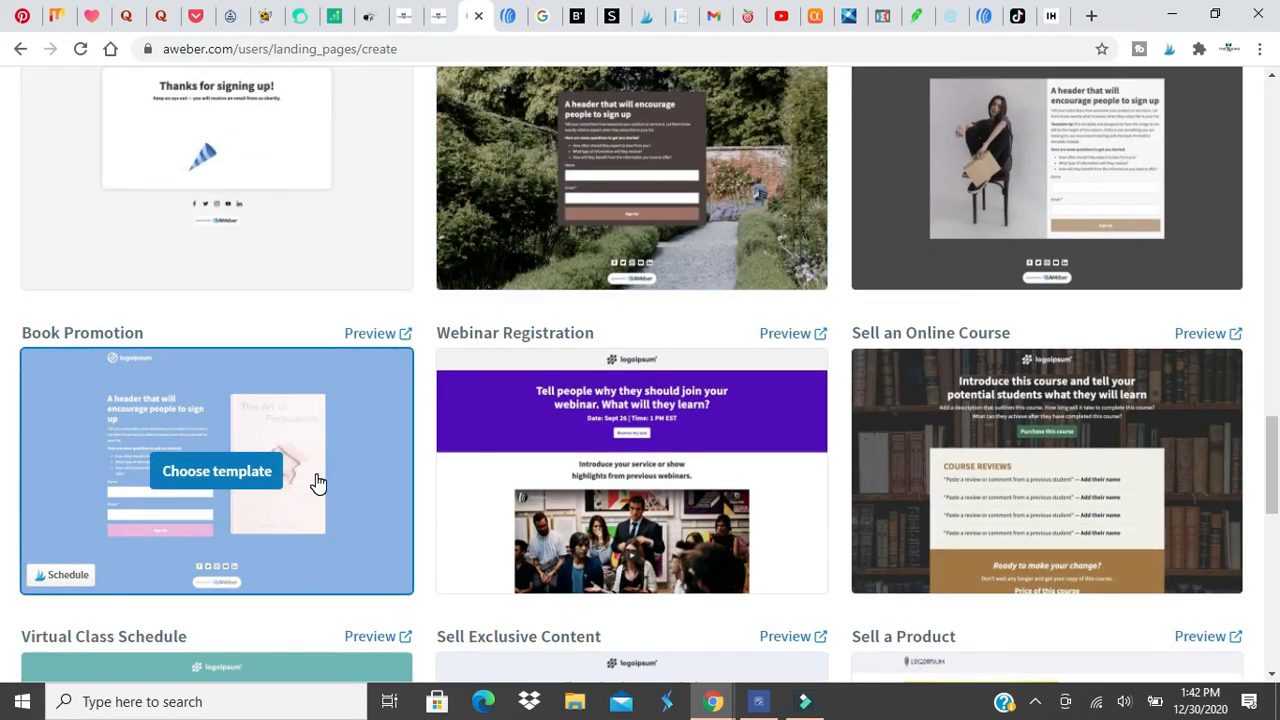
pyautogui.scroll(-3)
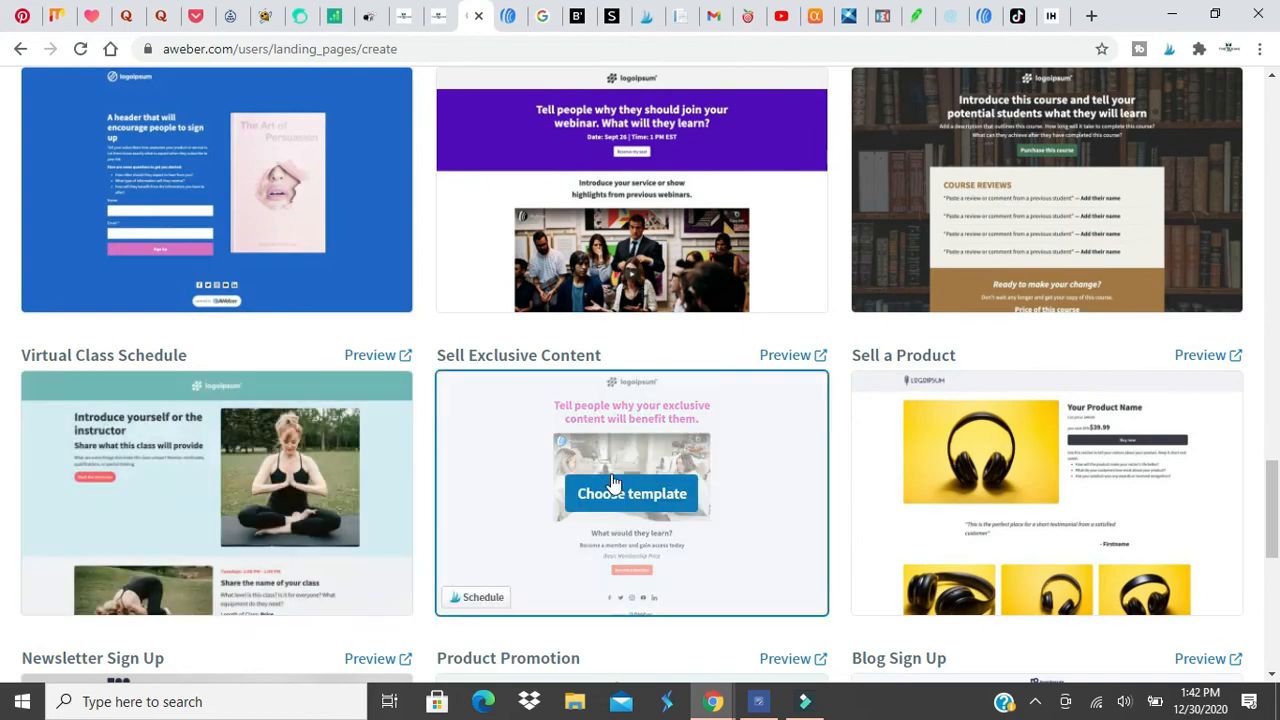
pyautogui.scroll(-3)
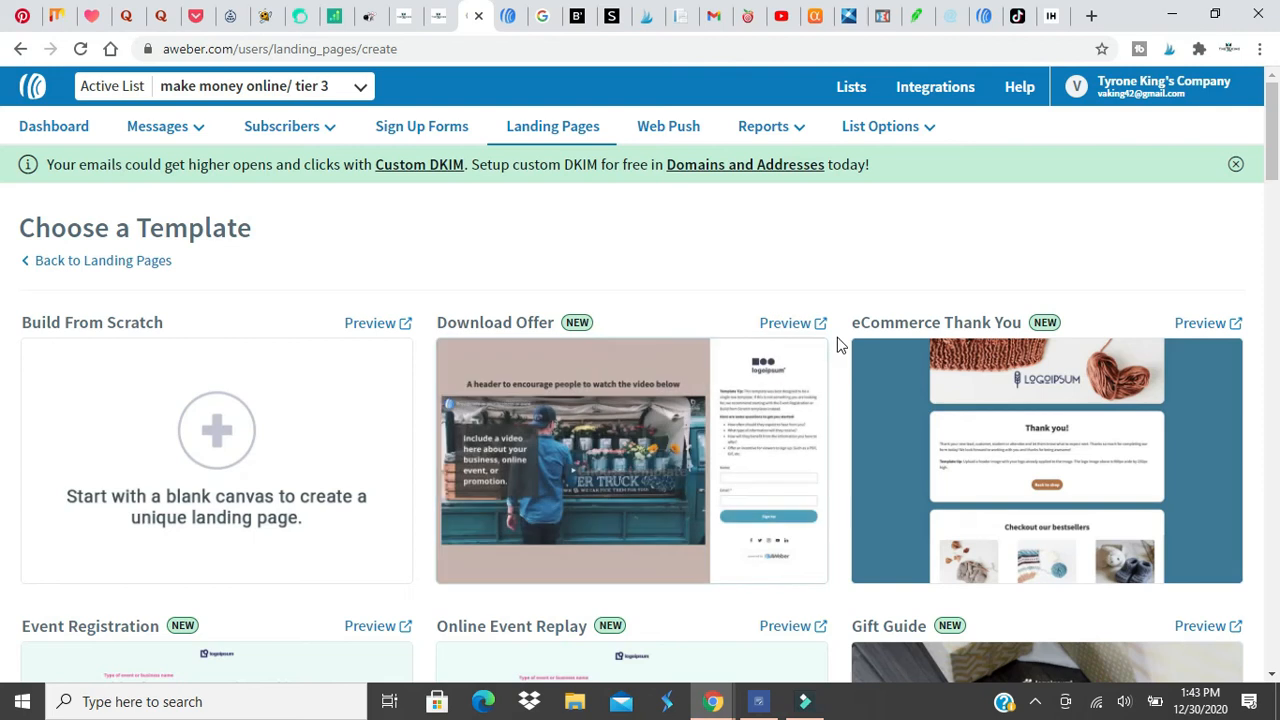
pyautogui.scroll(-3)
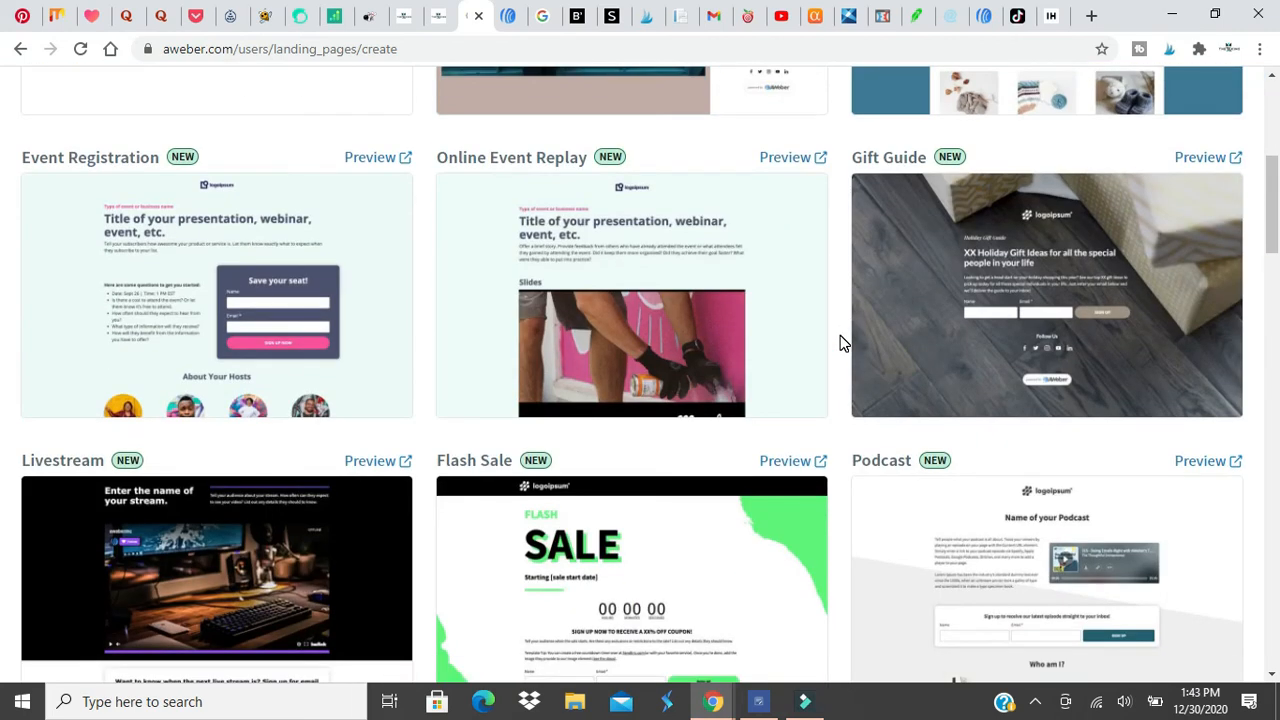
pyautogui.scroll(-3)
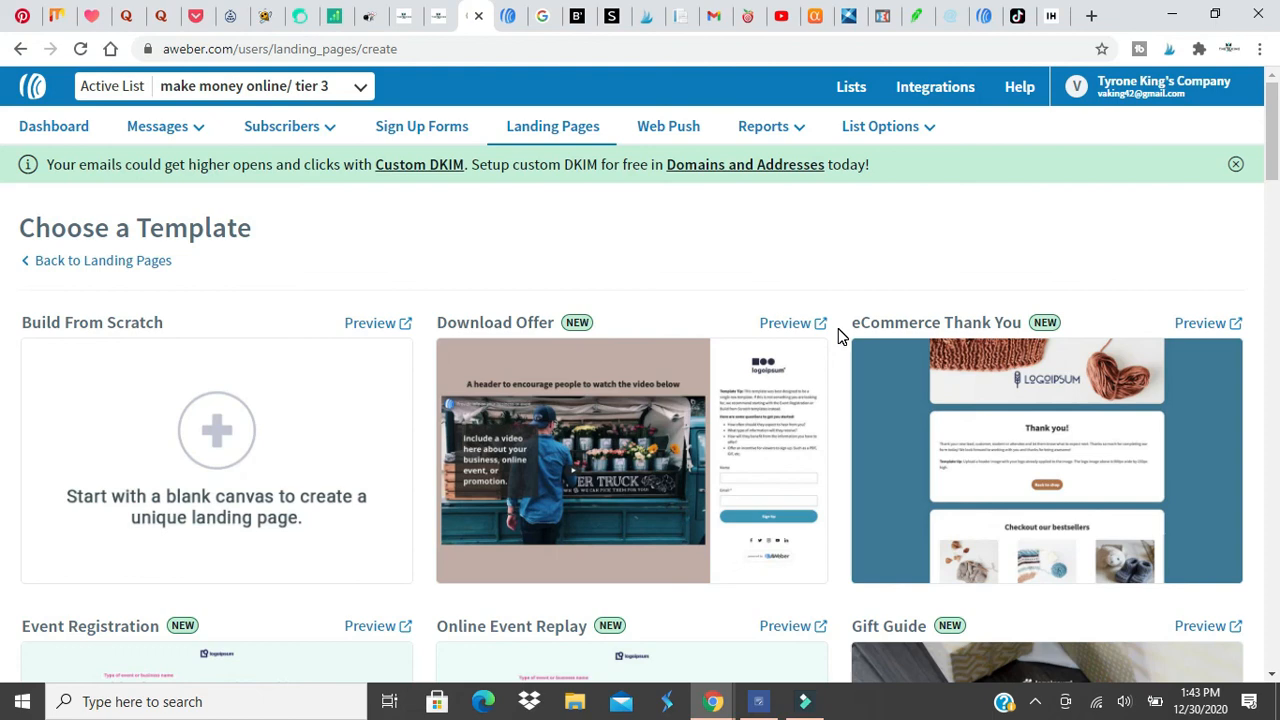
pyautogui.scroll(-3)
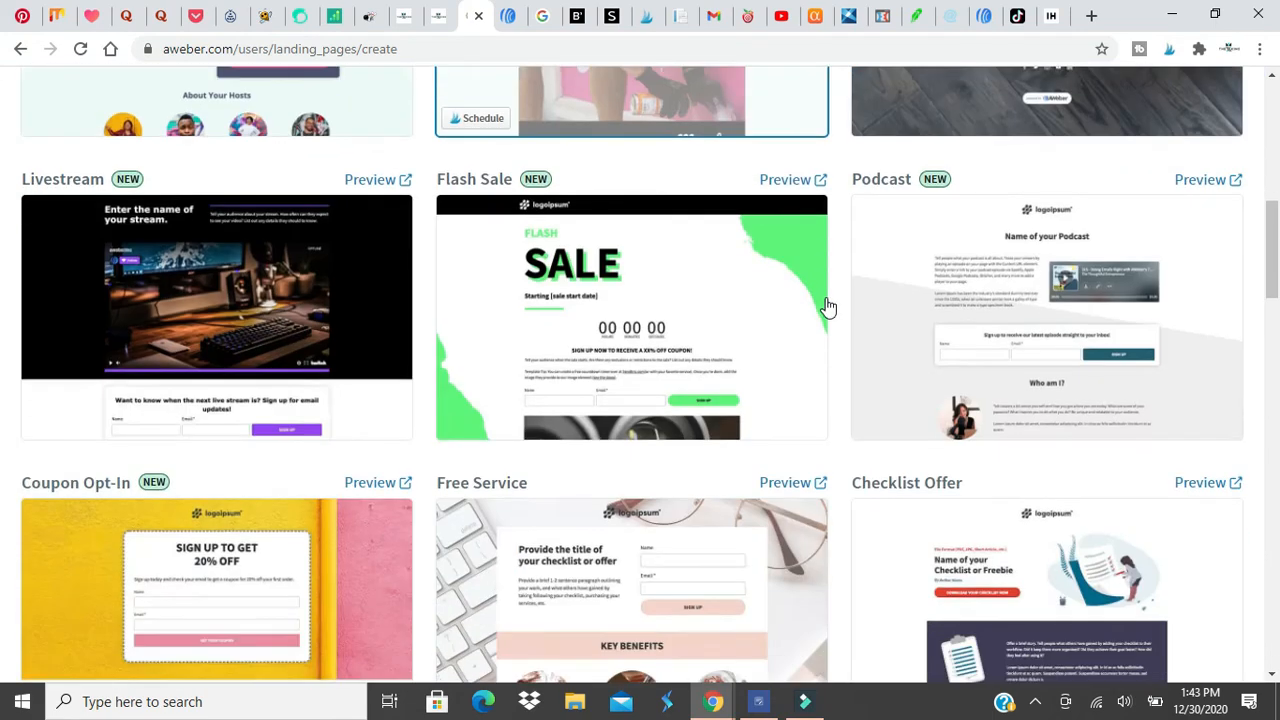
pyautogui.scroll(-3)
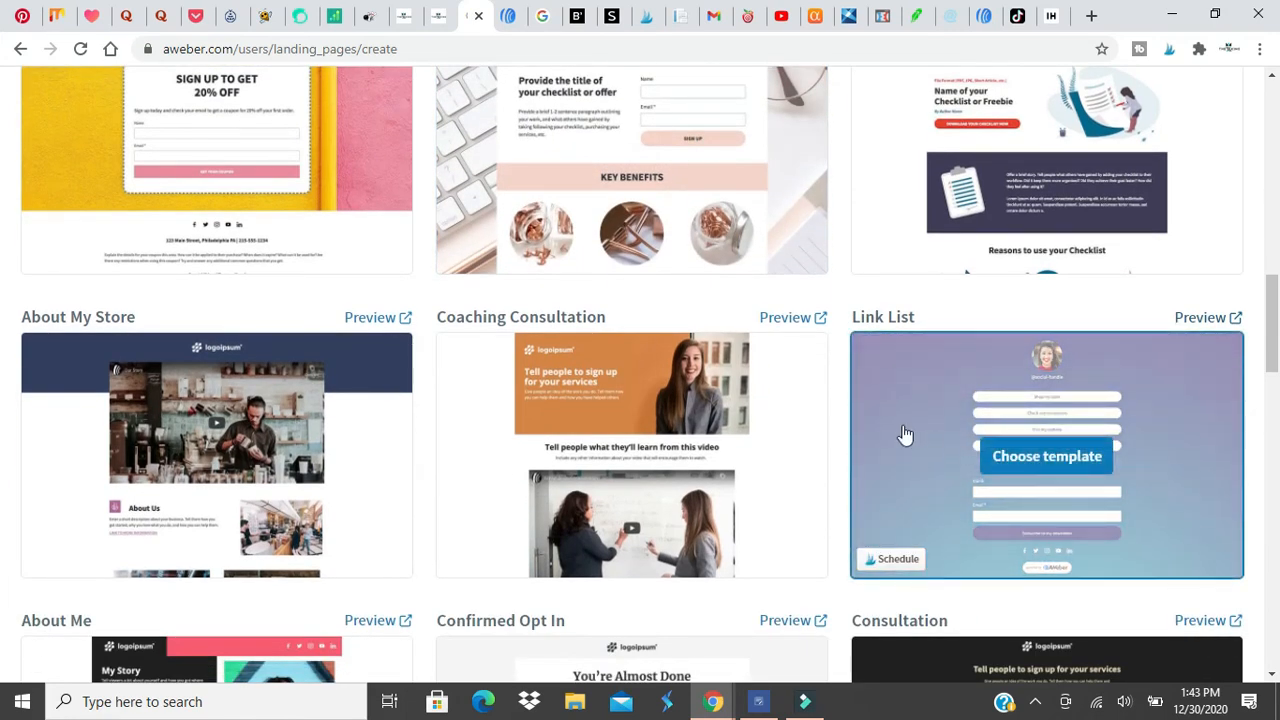
pyautogui.click(1046, 456)
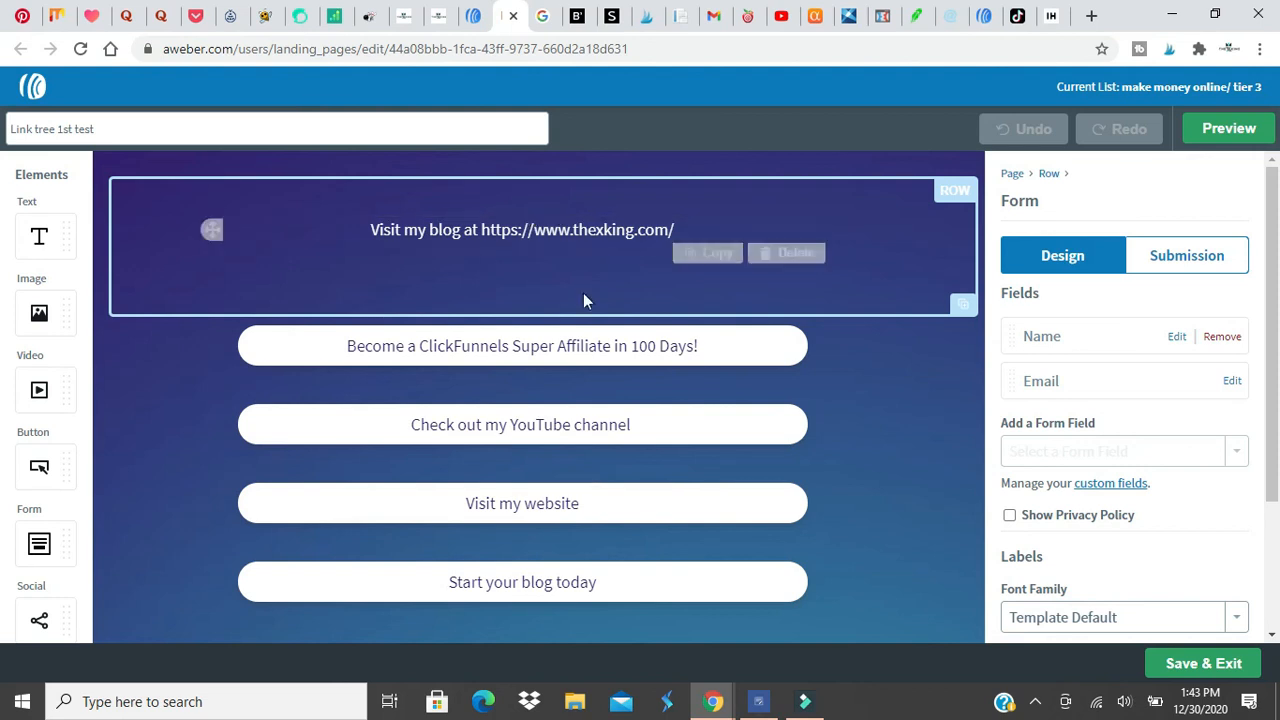
# - Select the ClickFunnels affiliate link button on 'Link tree 1st test' for editing
pyautogui.click(522, 346)
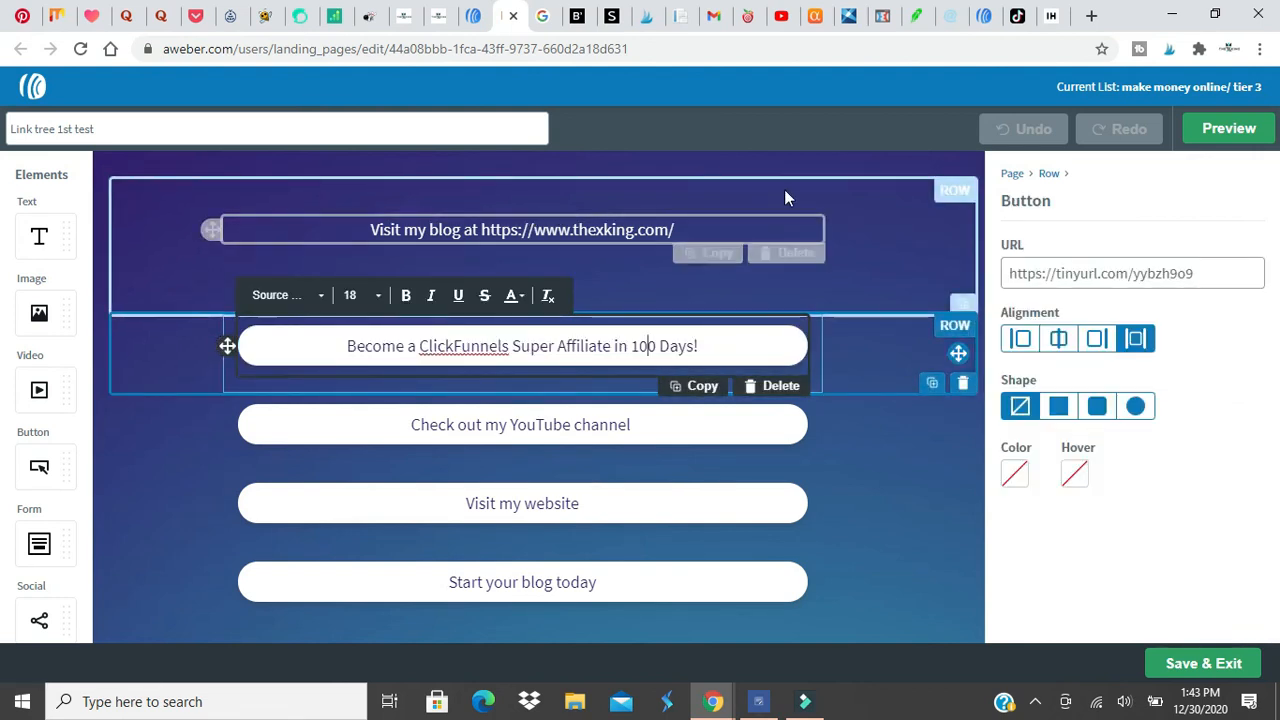